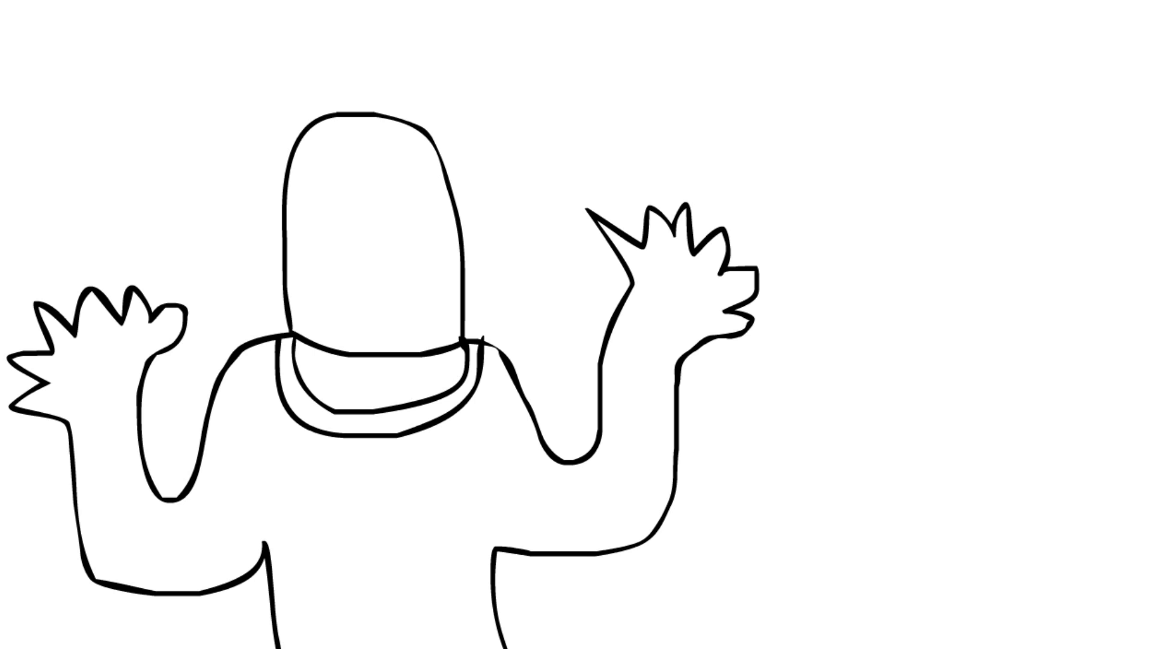
Fill the collar dark grey and the head and neck with beige skin colour.
click(348, 420)
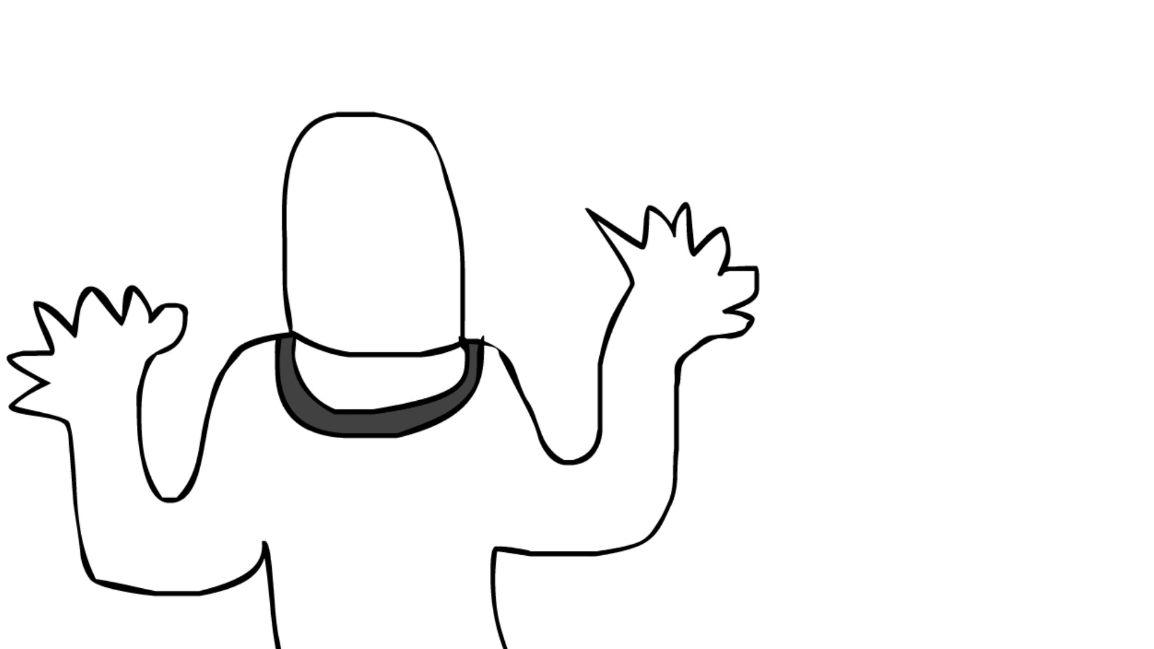
click(368, 221)
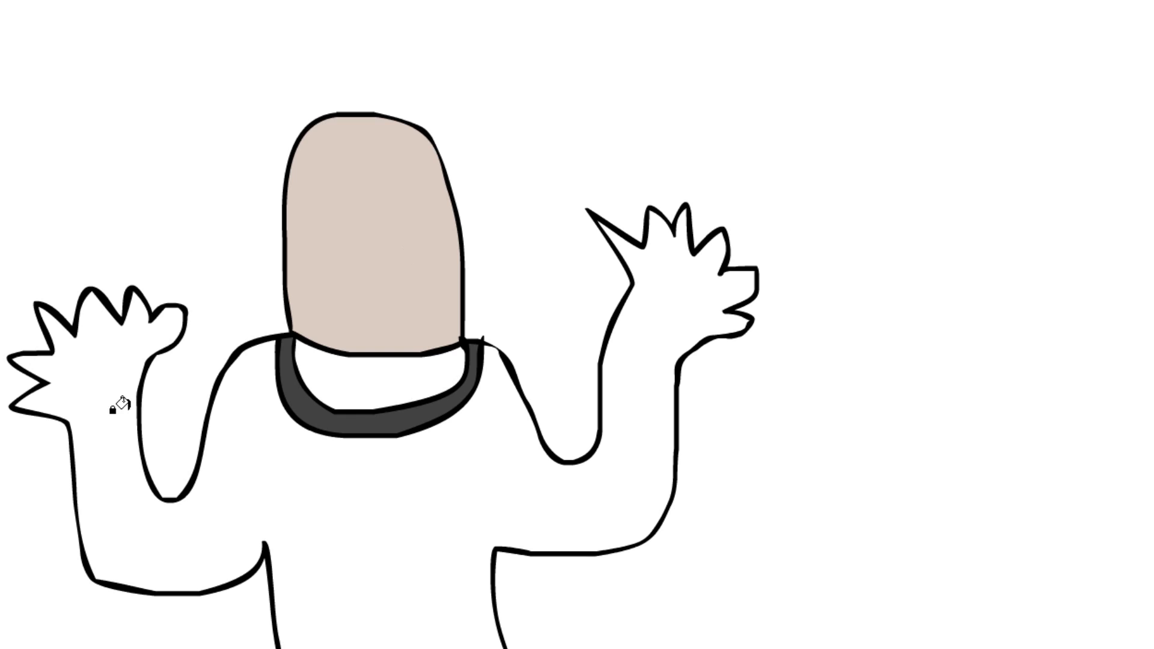
click(375, 375)
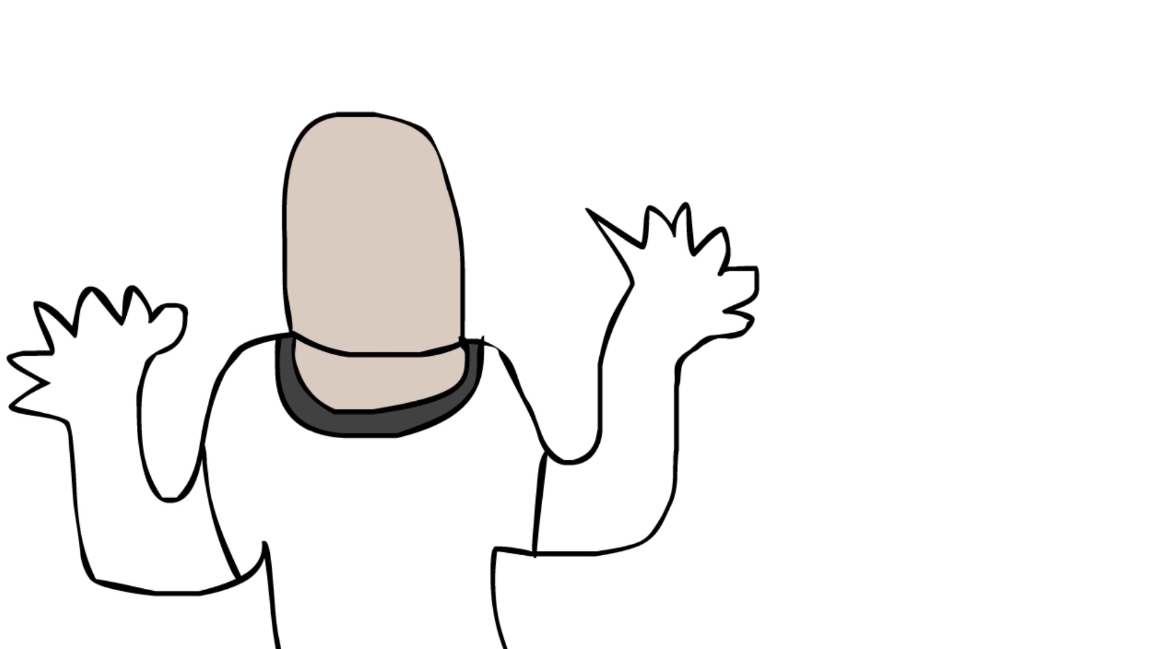
click(578, 504)
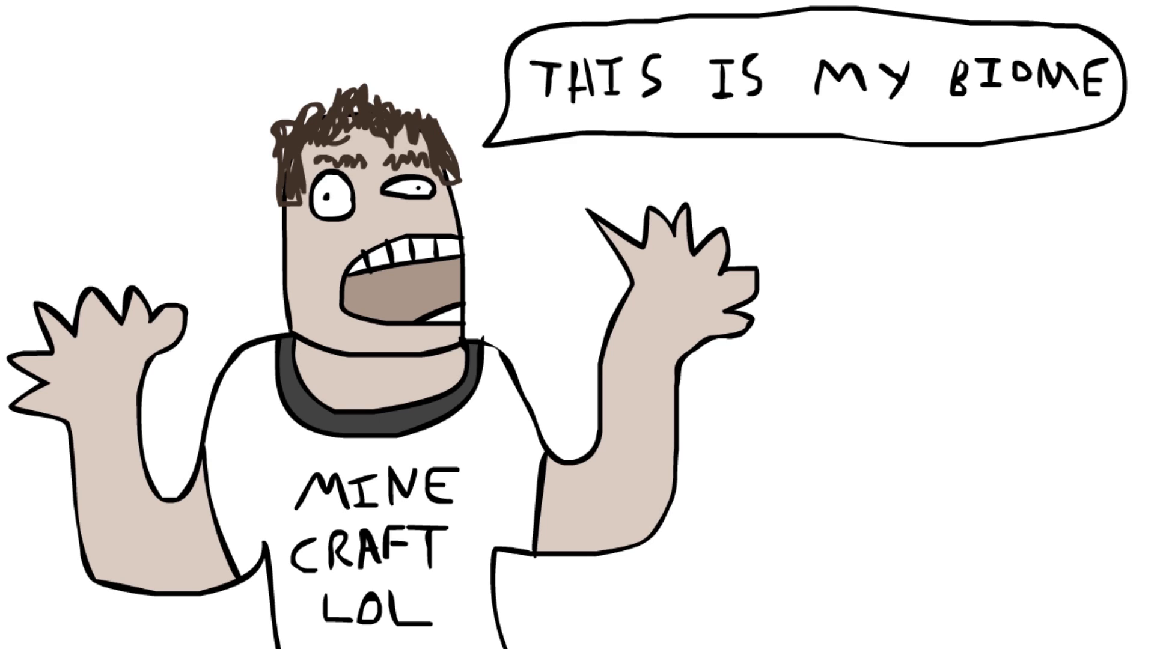
mouse_move(1100, 369)
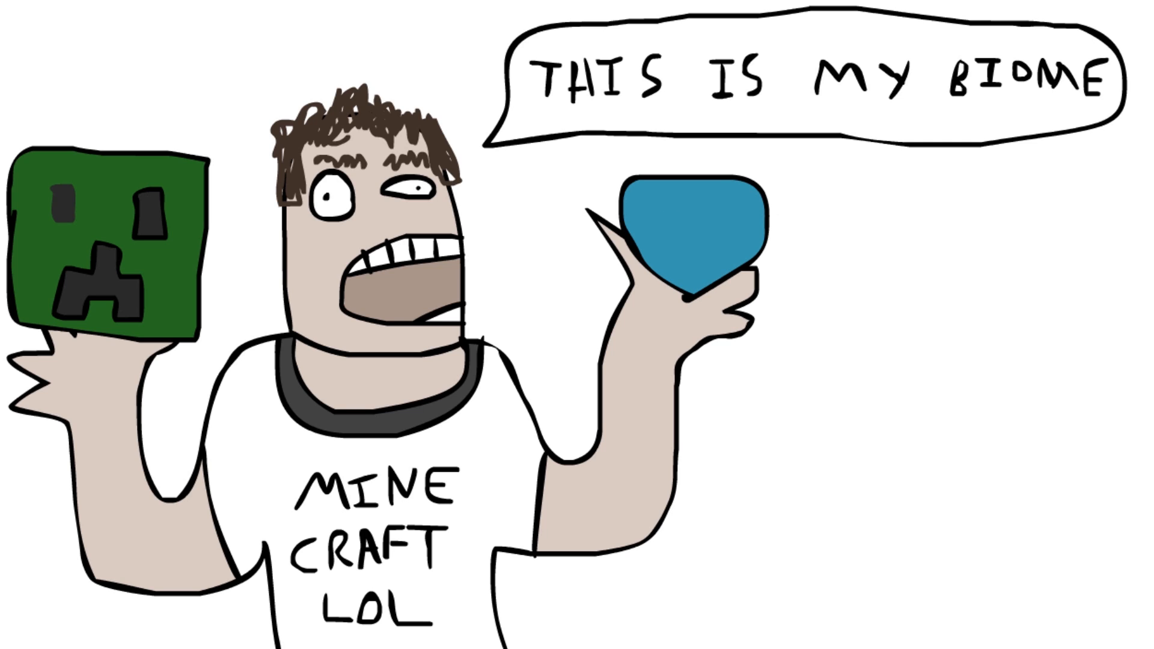
Sign the lower-right corner with the name and Age 24, then select the blue diamond.
text(Oliver)
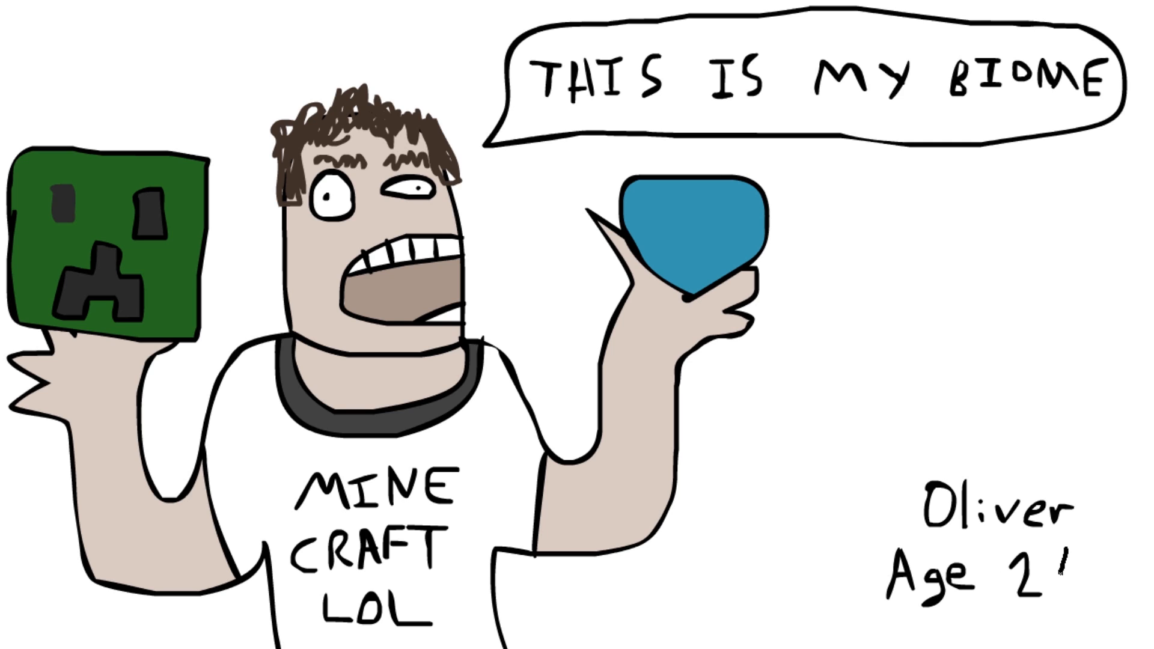
click(692, 239)
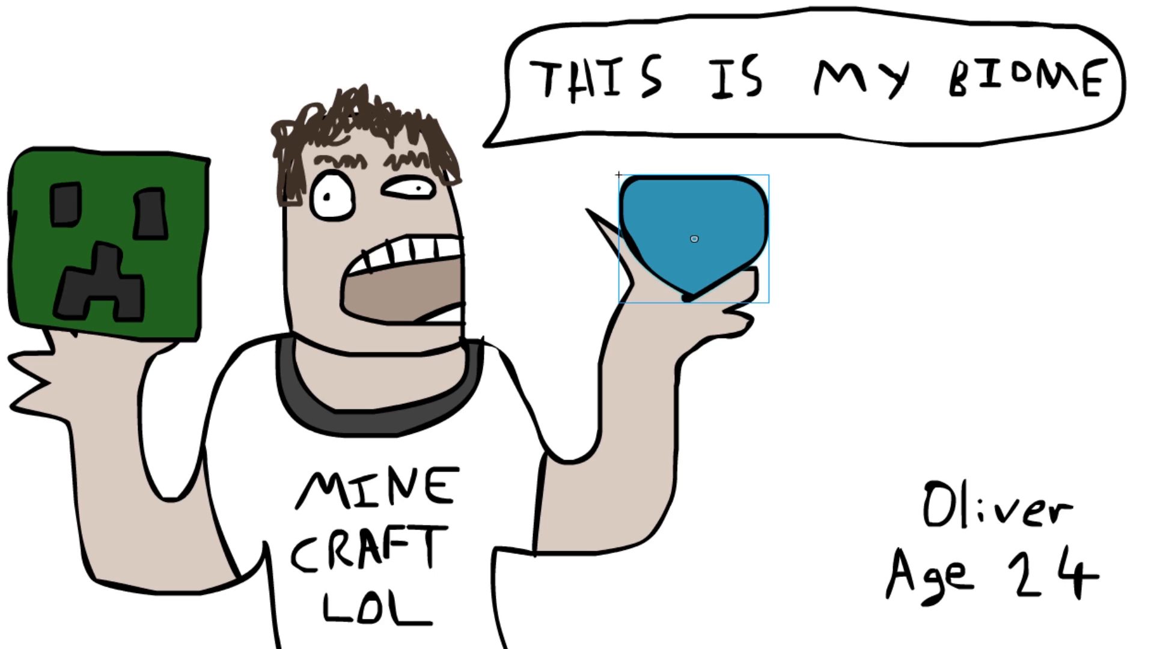